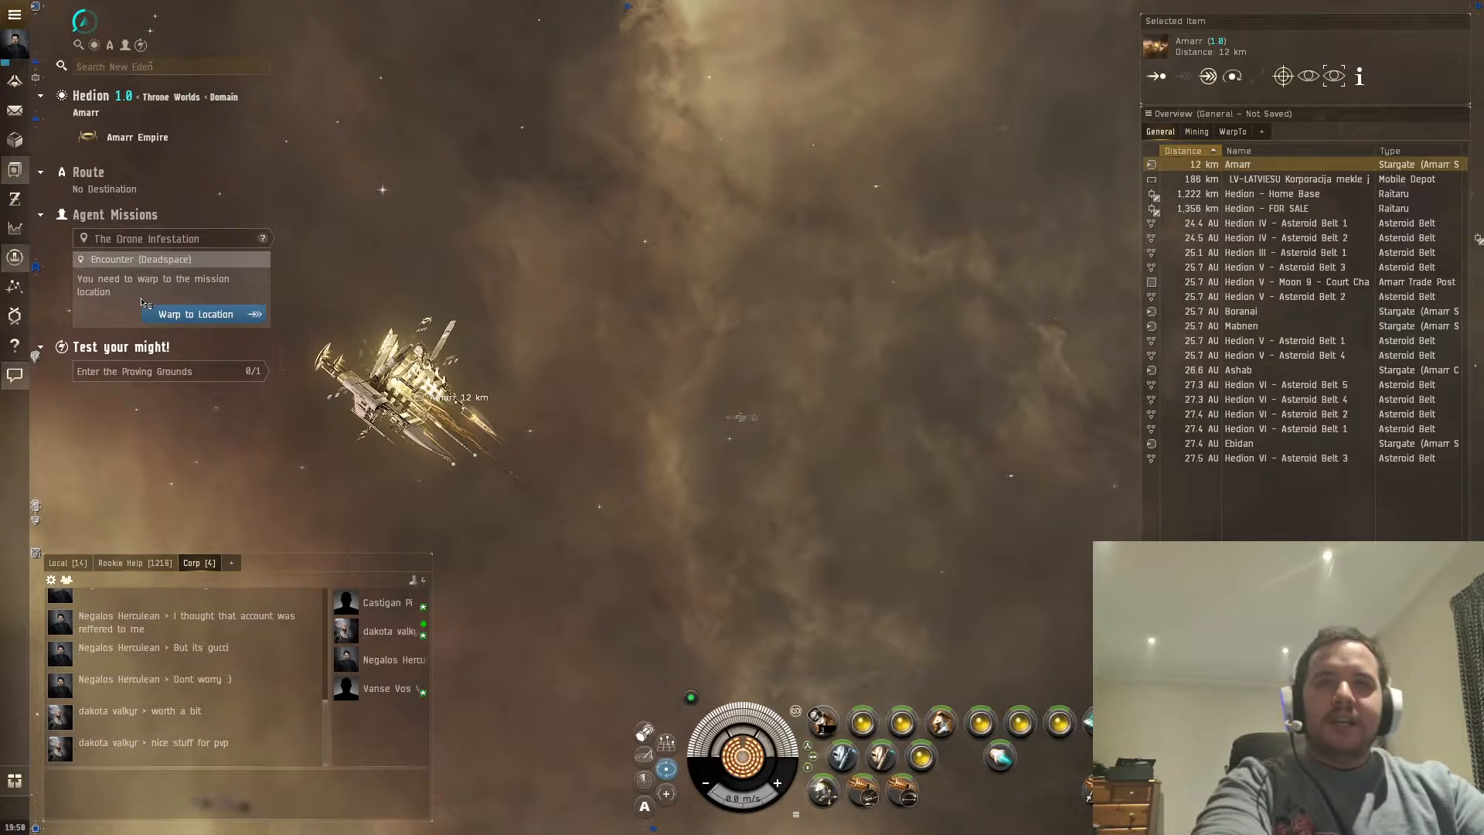
# Open The Agency window and warp the ship to The Drone Infestation mission location
pyautogui.click(14, 17)
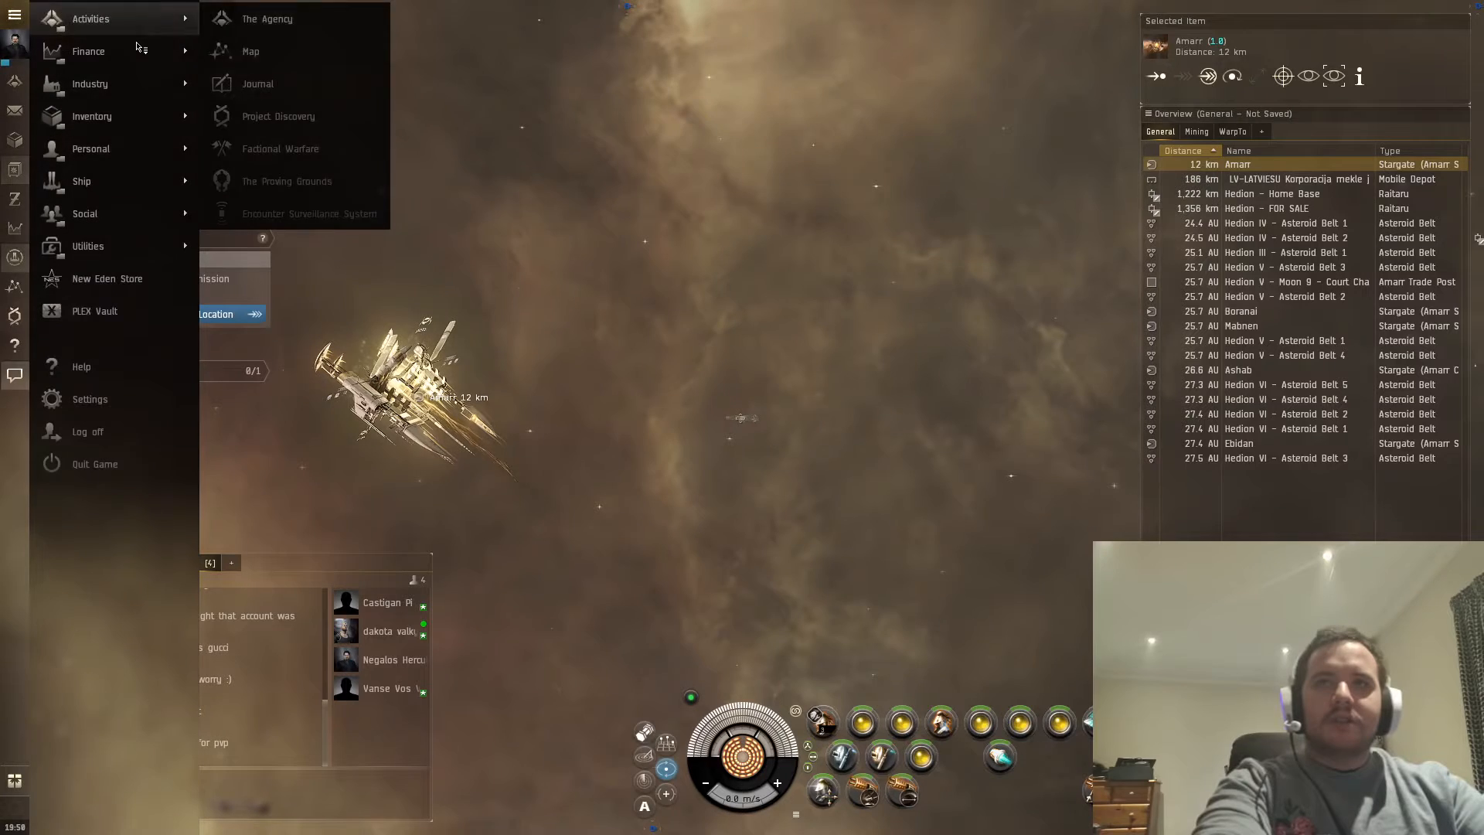
pyautogui.click(267, 18)
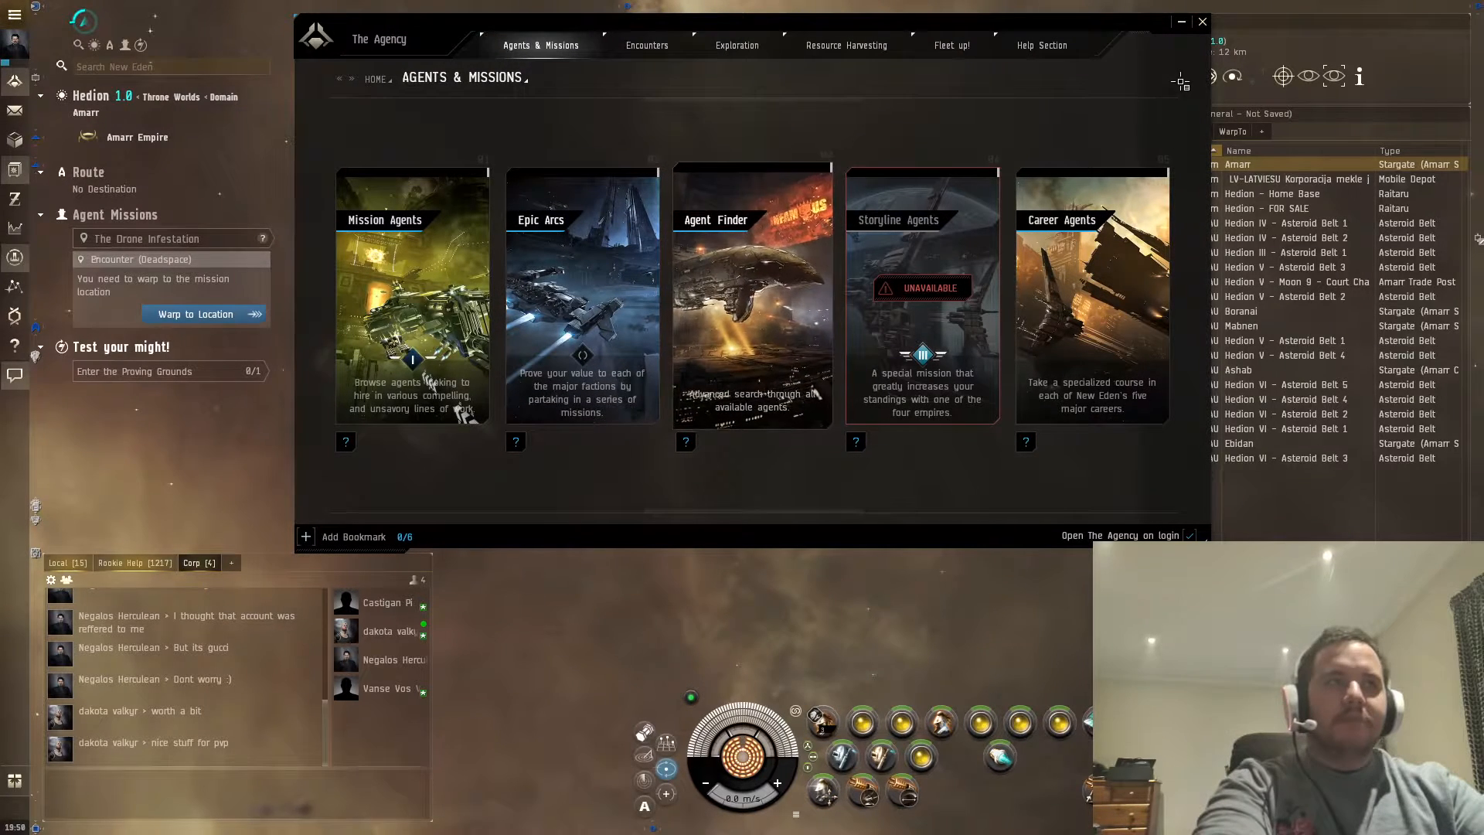
pyautogui.click(1203, 22)
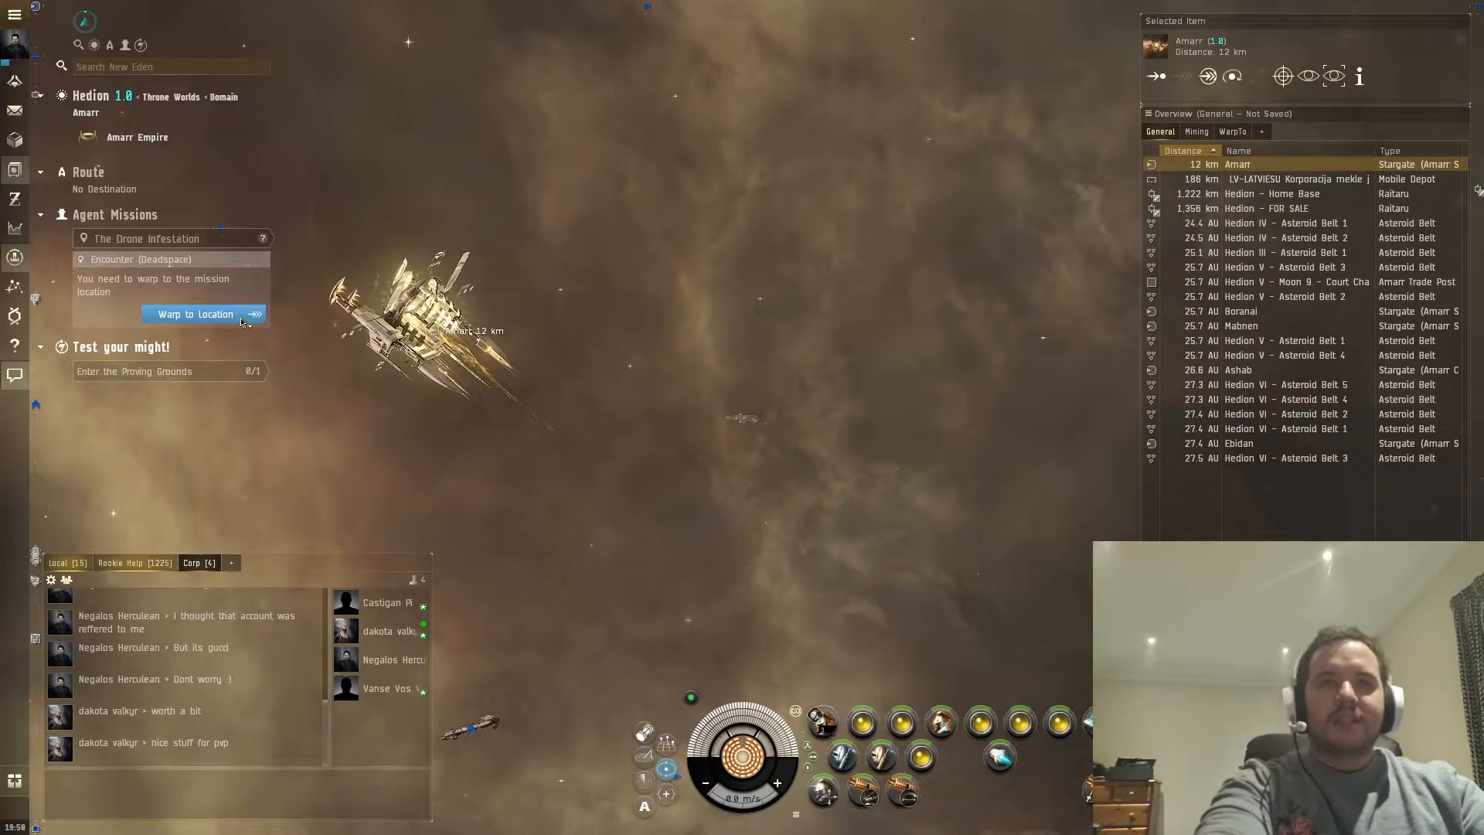
pyautogui.rightClick(593, 336)
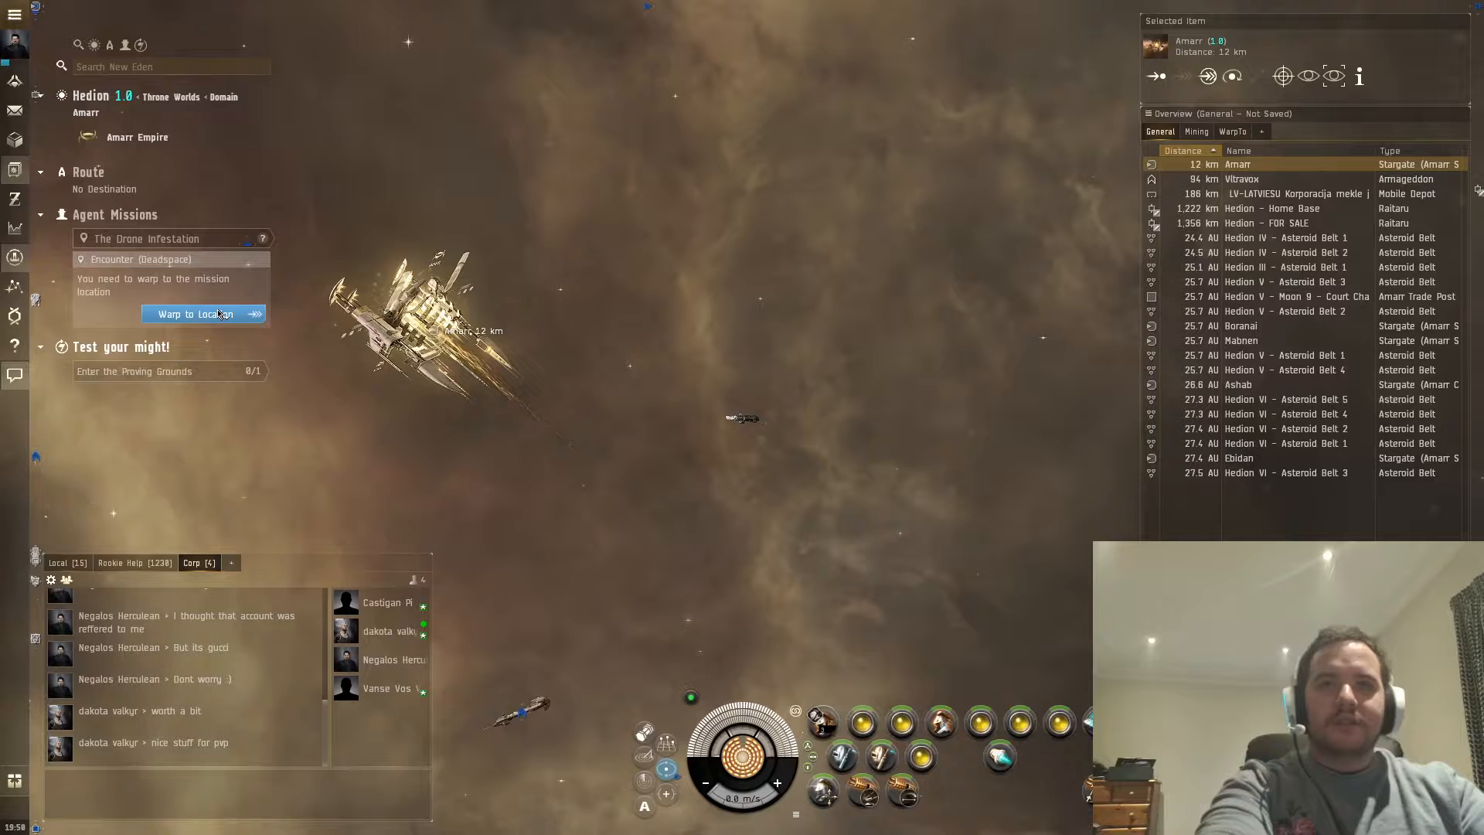
pyautogui.click(194, 314)
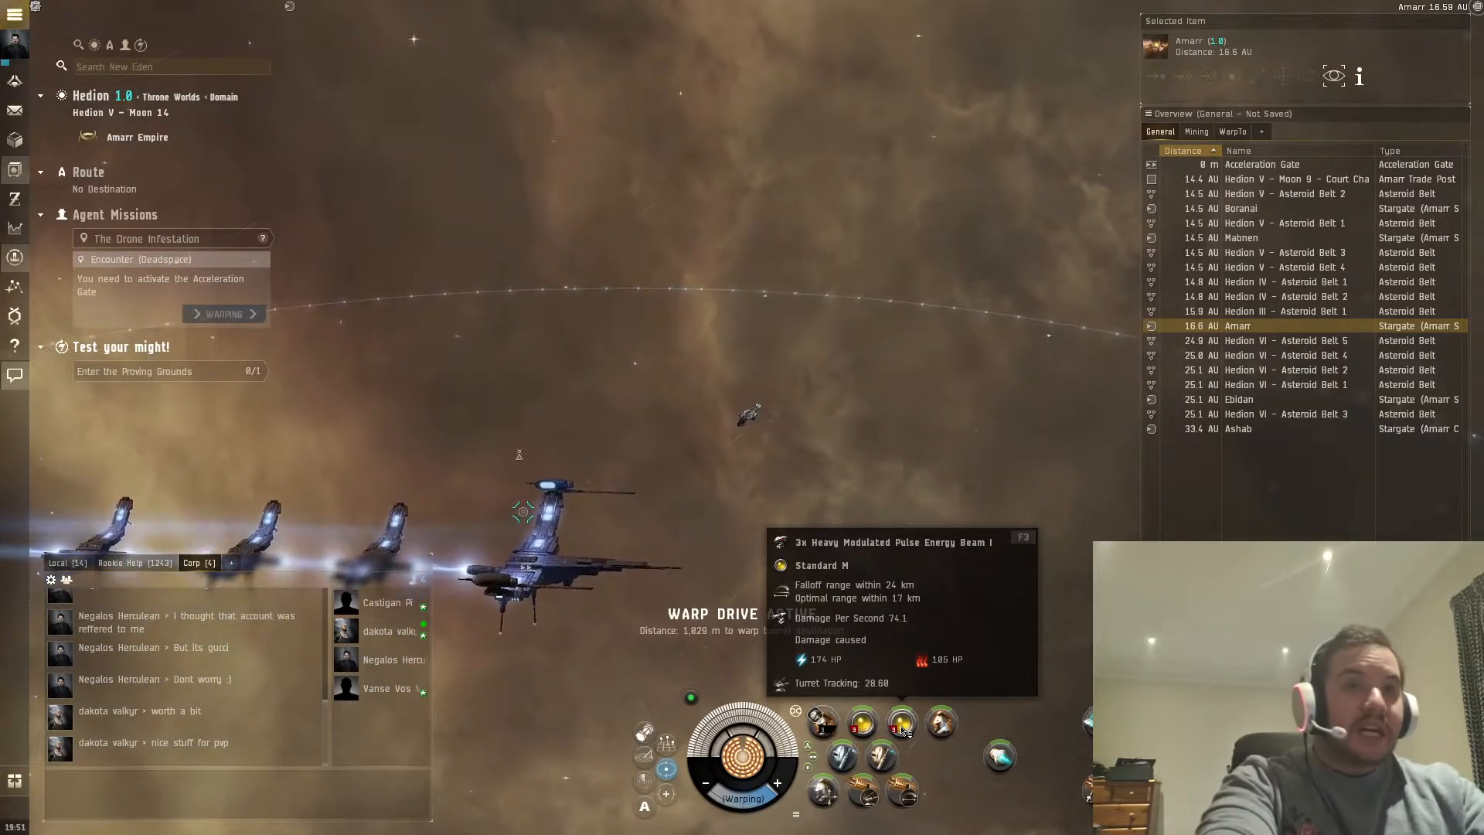
# Open a context menu in space while the warp to The Drone Infestation finishes
pyautogui.rightClick(619, 508)
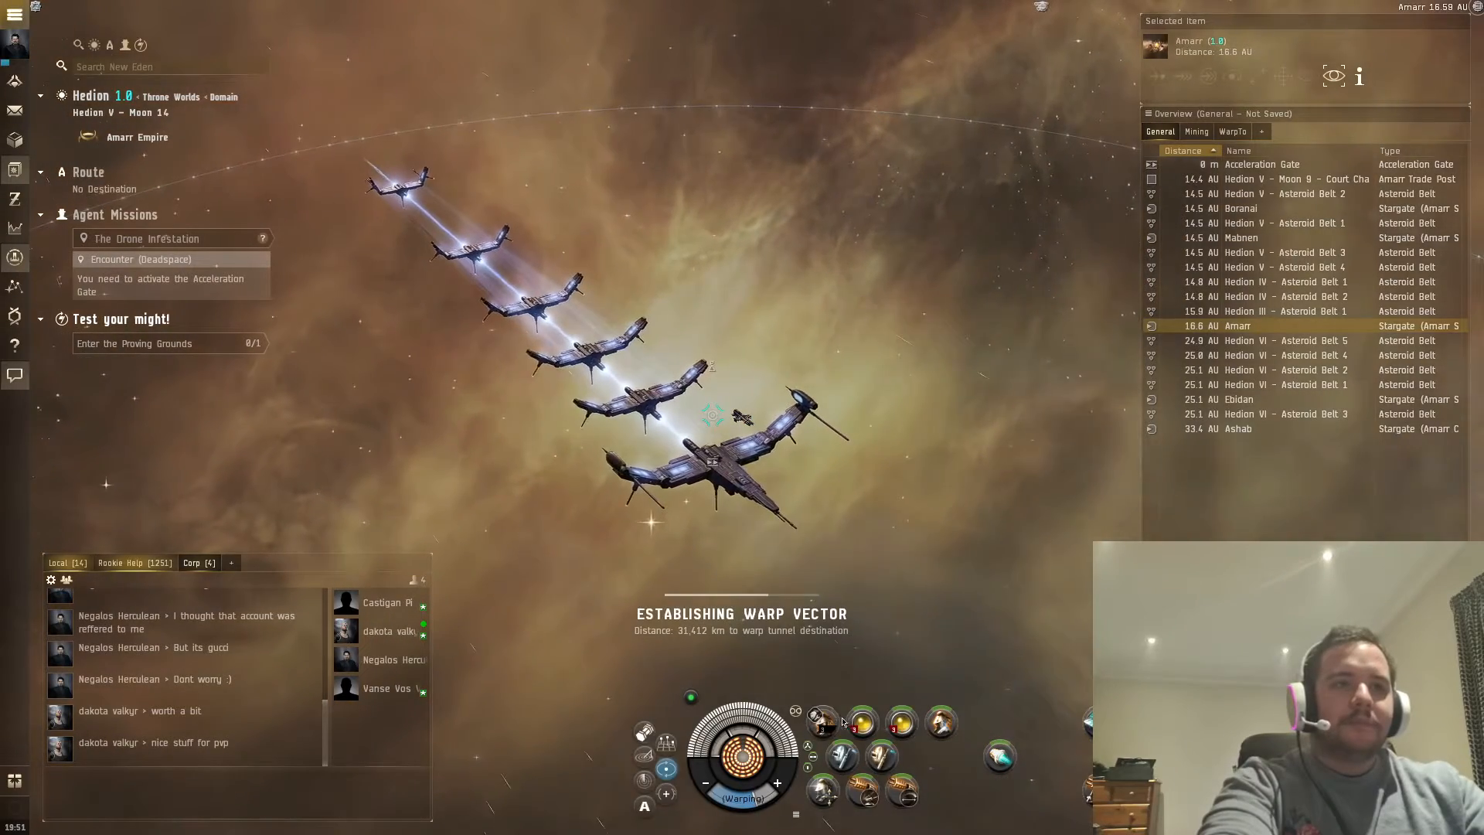
pyautogui.moveTo(857, 722)
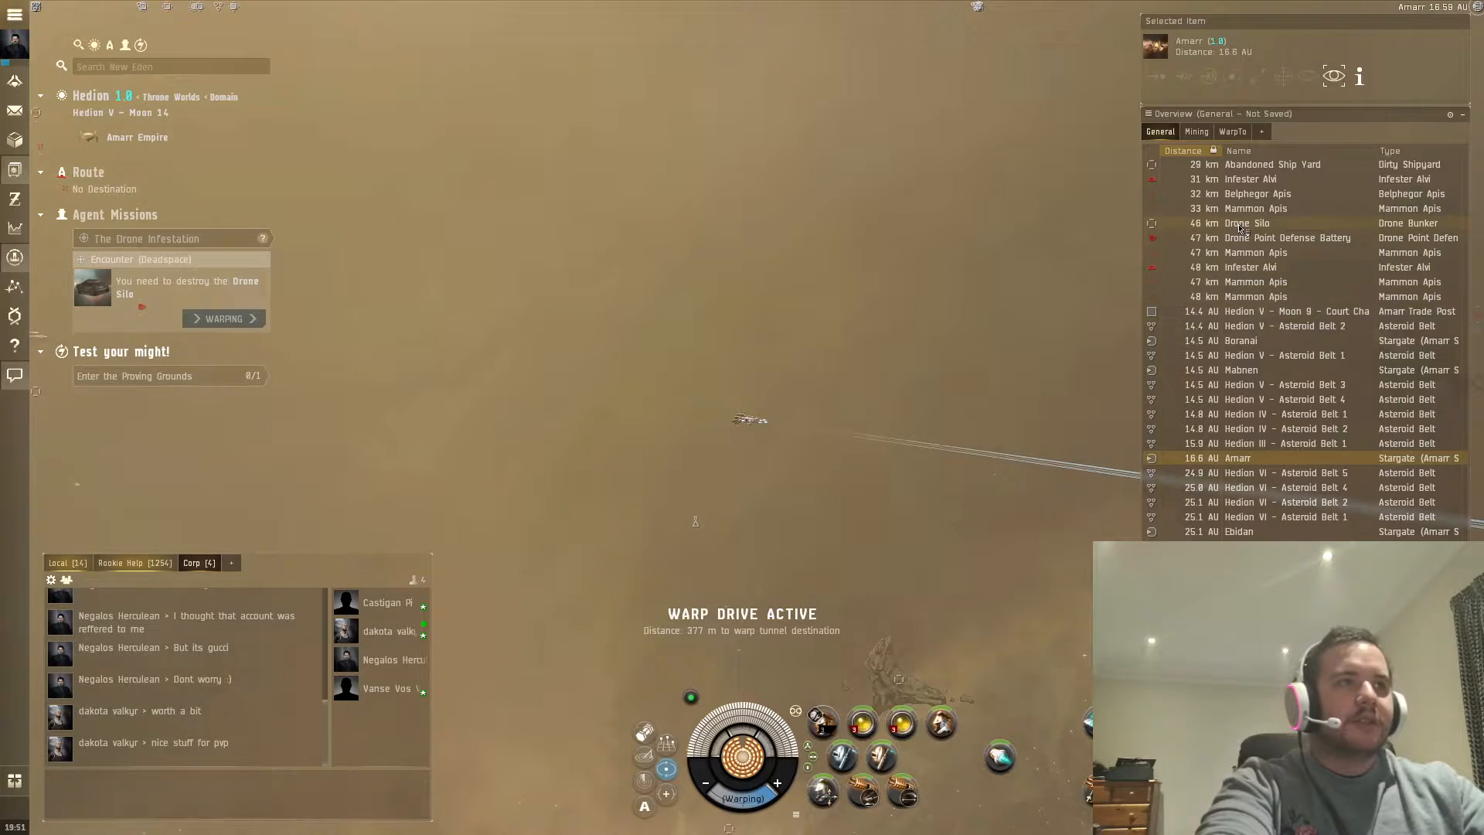
# Lock the Infester Alvi, Mammon Apis and Belphegor Apis drones as targets
pyautogui.click(1249, 178)
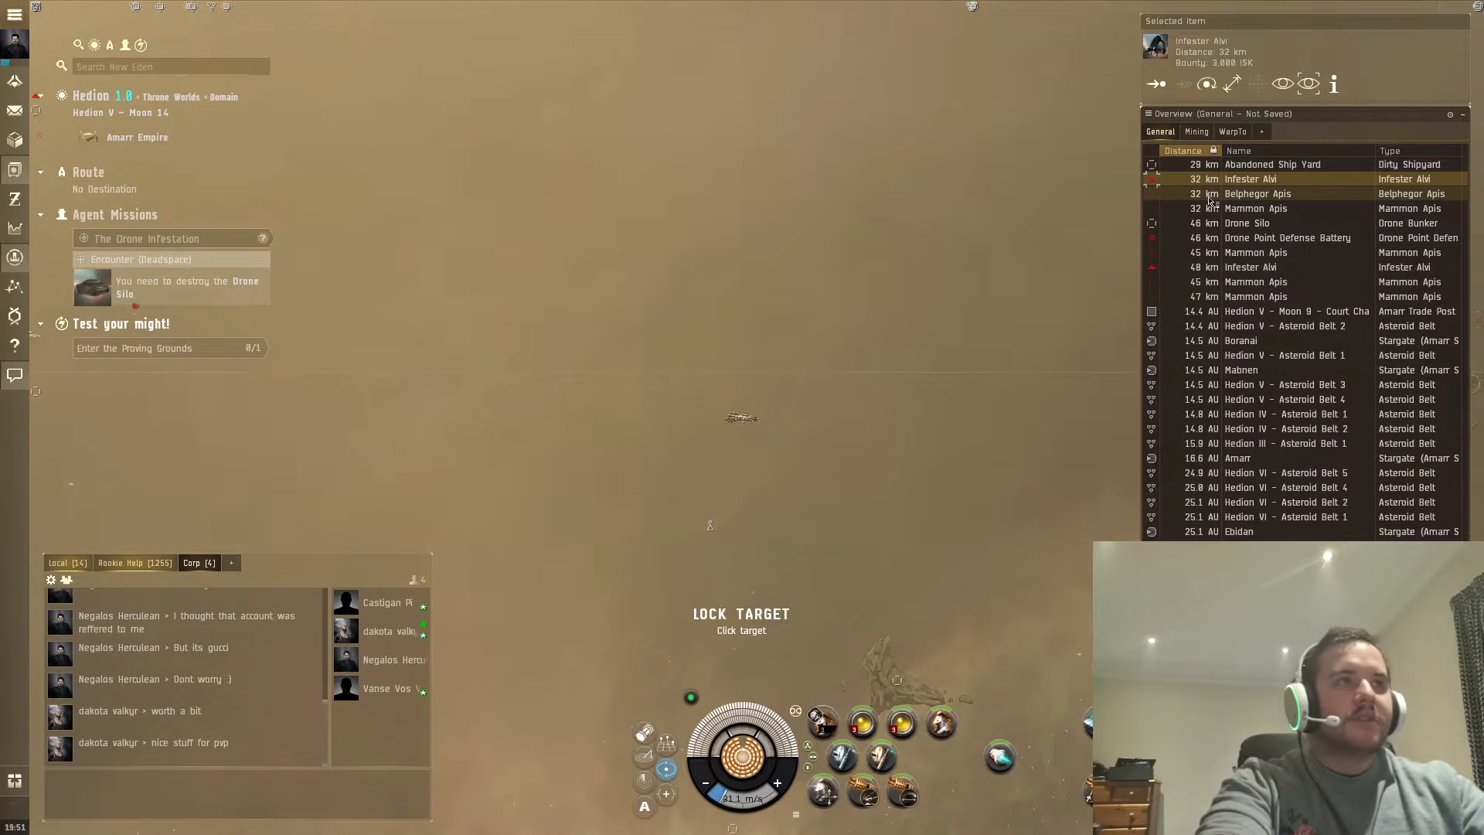
pyautogui.click(1255, 208)
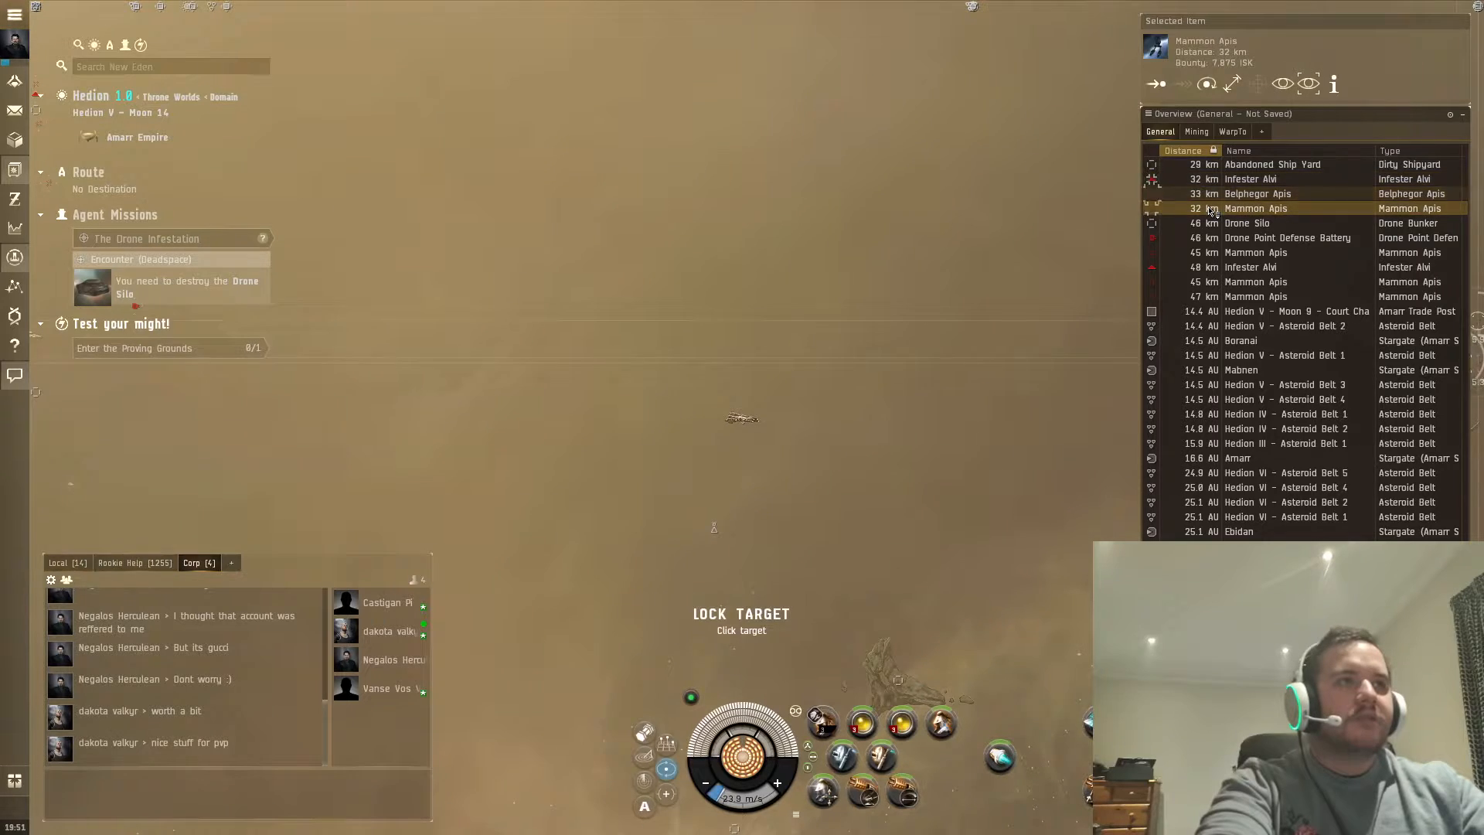
pyautogui.click(1274, 179)
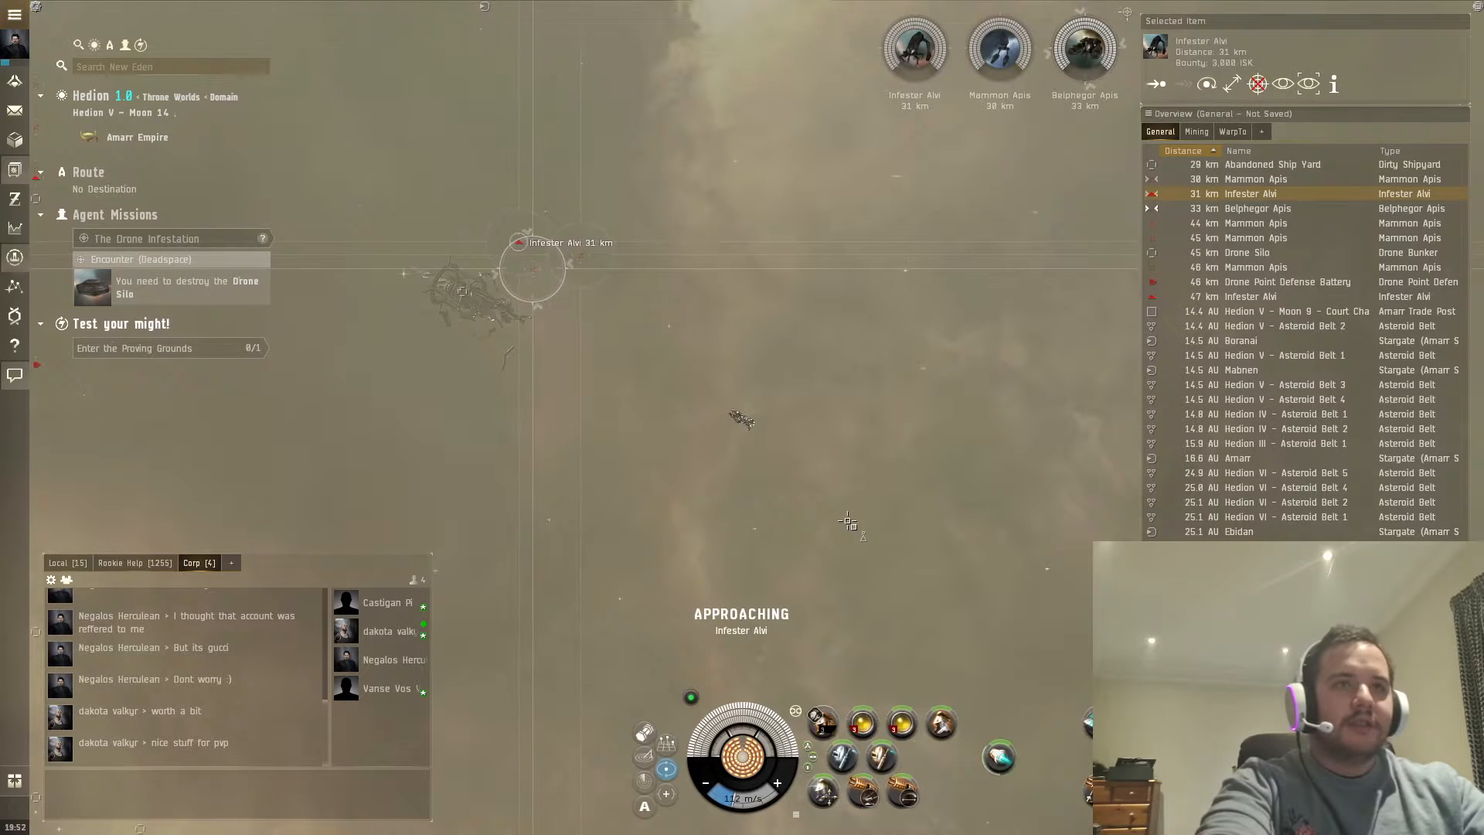
# Bring up the Infester Alvi's movement options to orbit it at 15 km
pyautogui.rightClick(1251, 194)
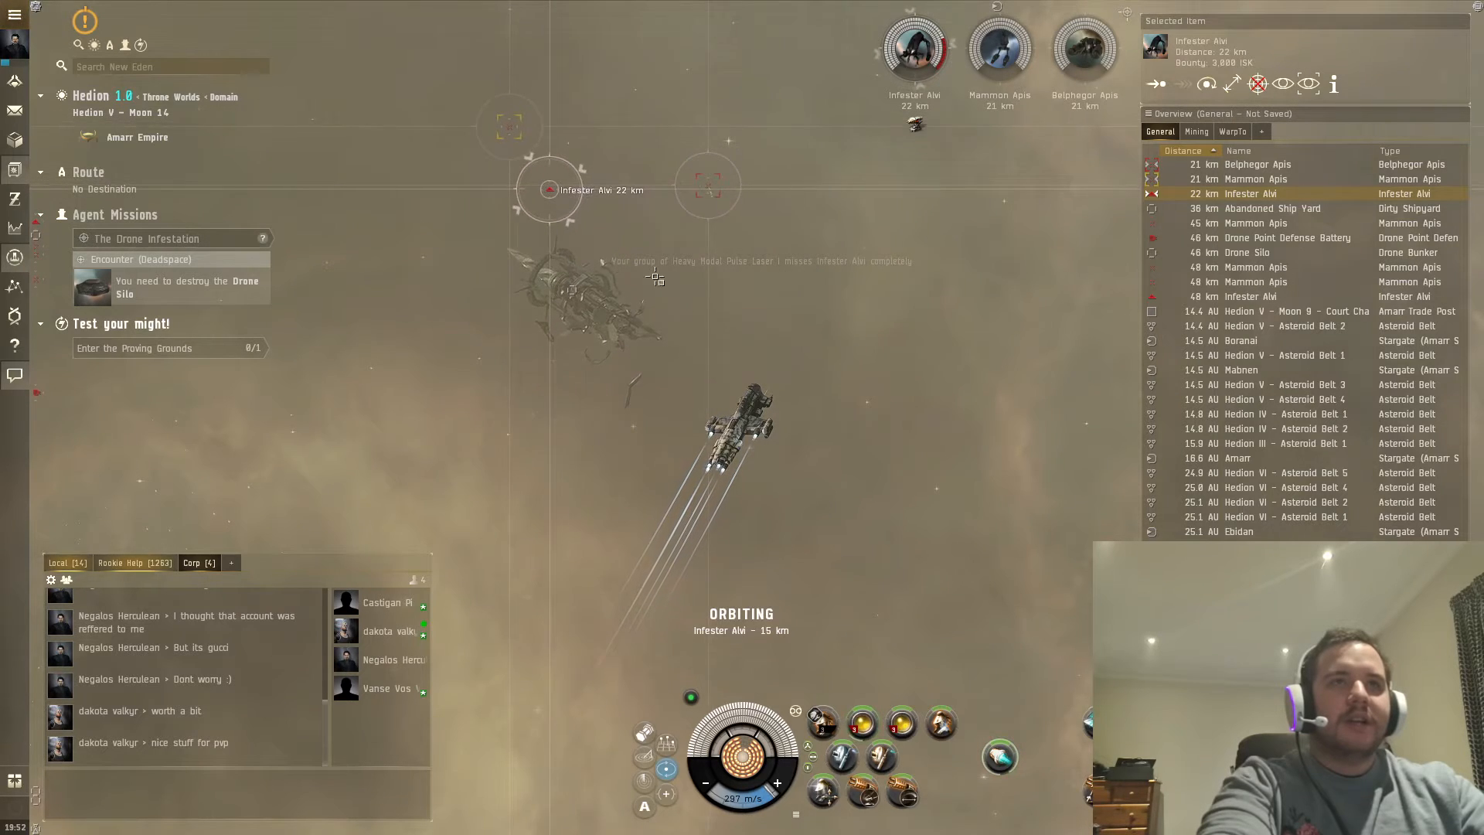
# Tighten the orbit around the Infester Alvi to 1,000 m
pyautogui.rightClick(518, 189)
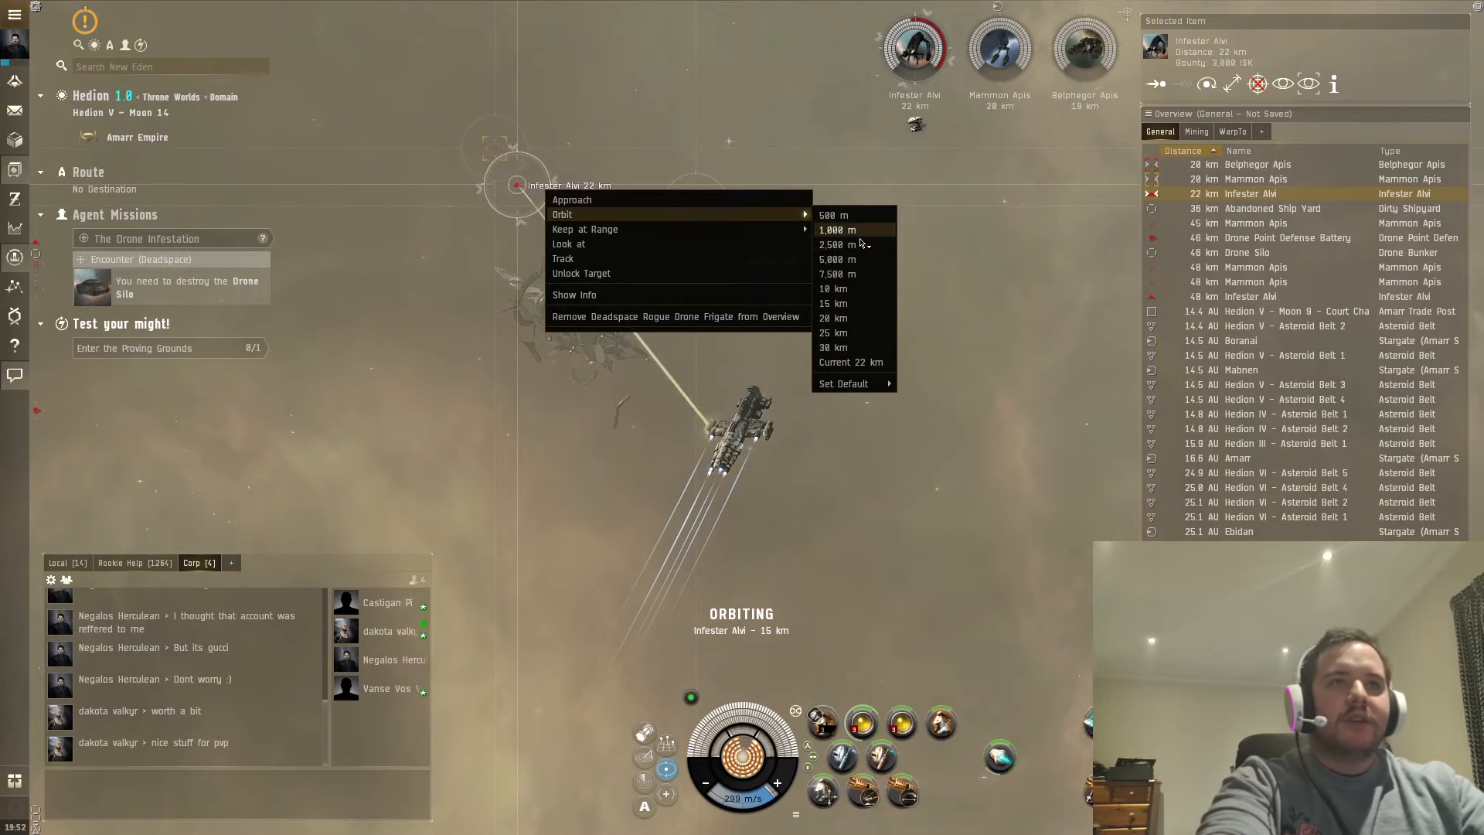
pyautogui.click(836, 230)
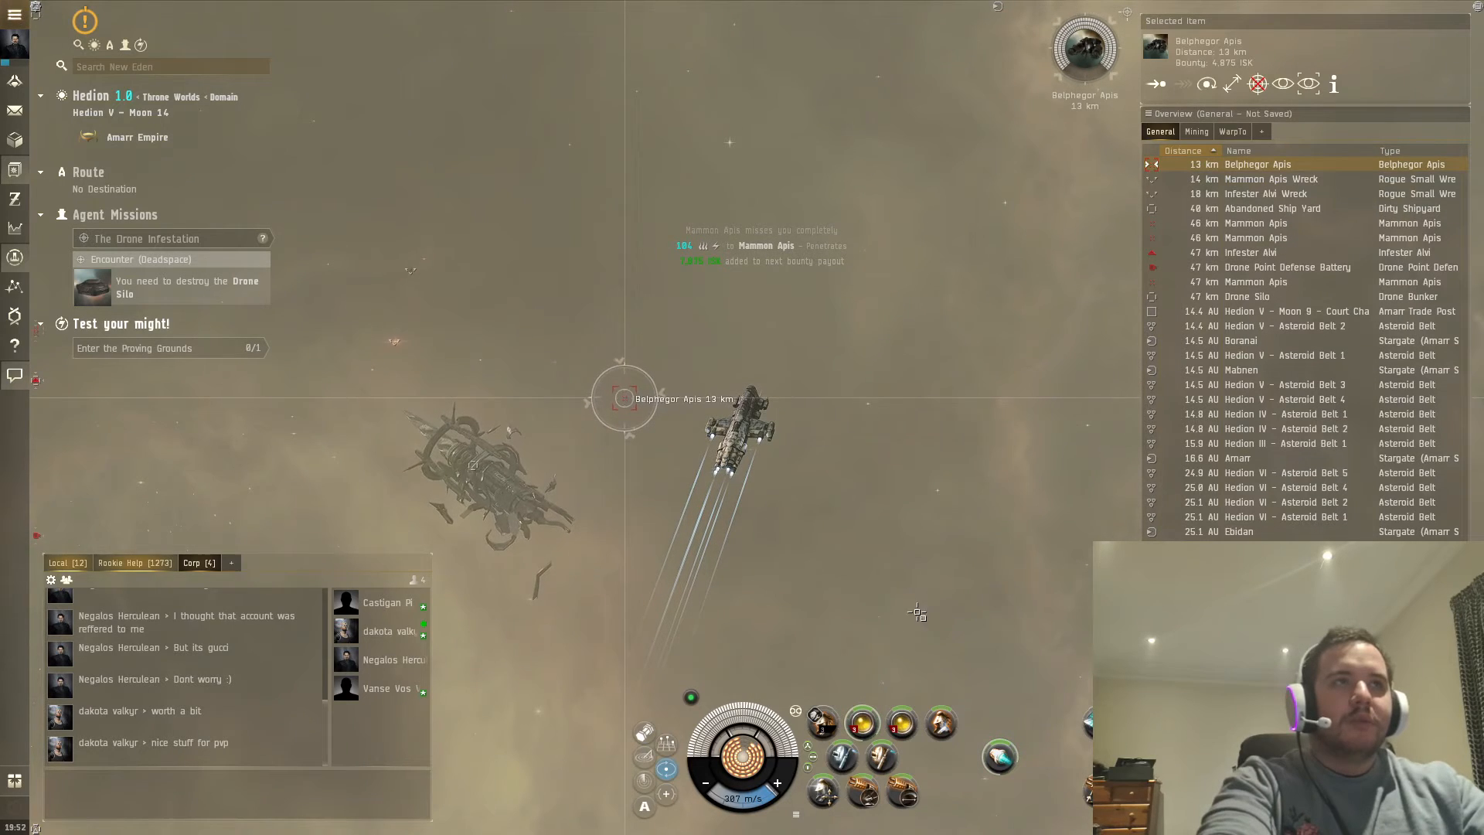
pyautogui.moveTo(860, 729)
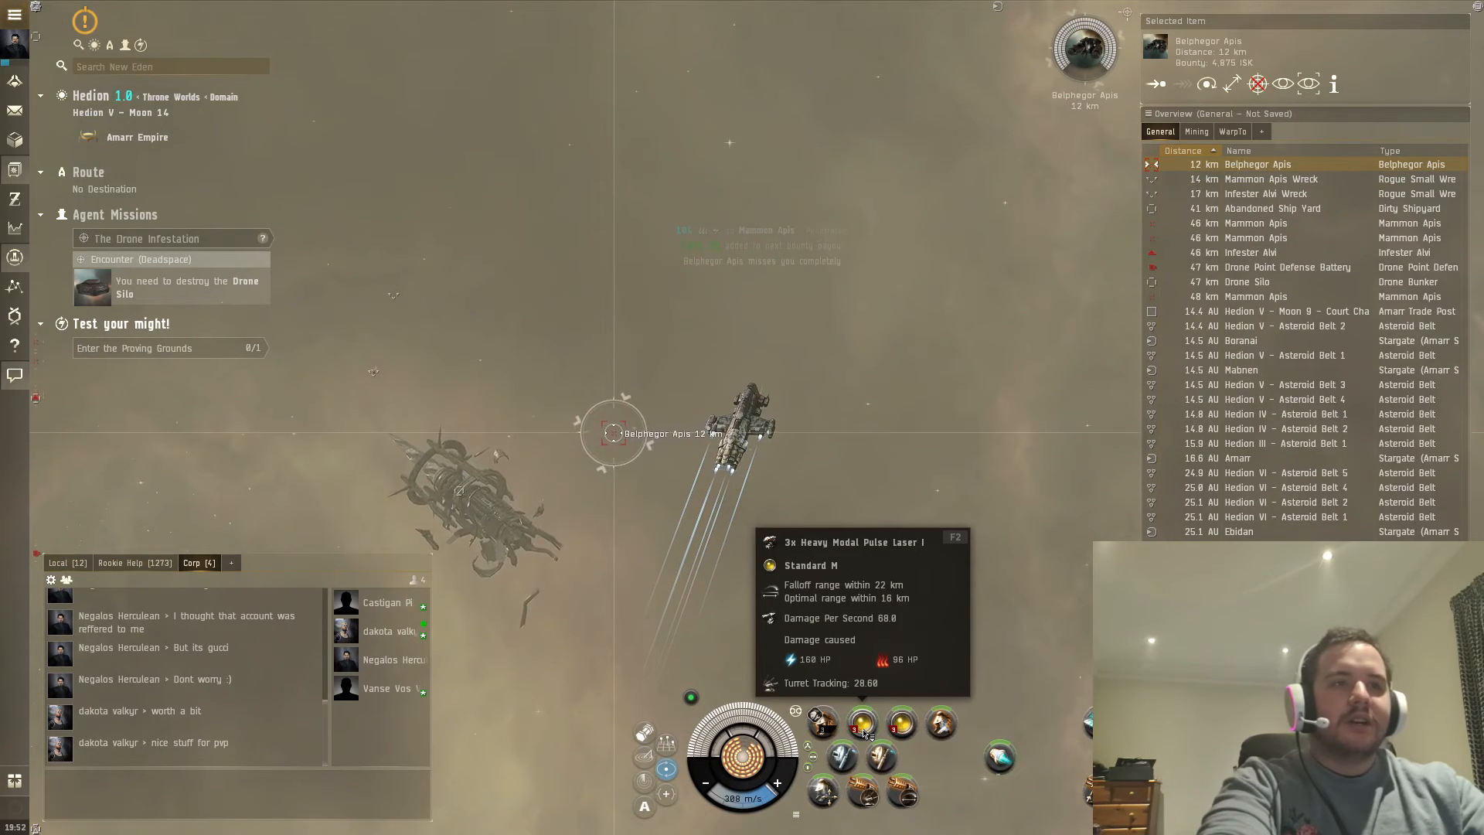